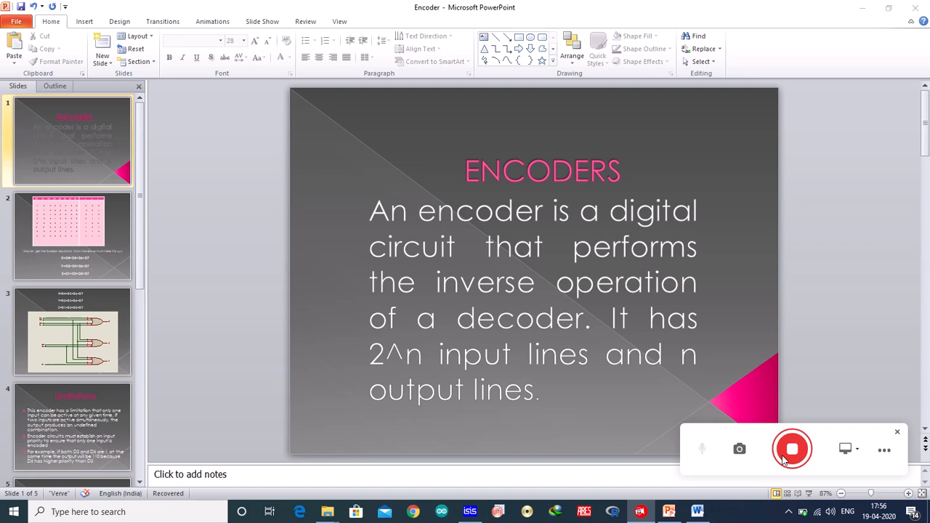
Show slide 2 with the octal-to-binary truth table and Boolean equations for x, y, z.
click(71, 233)
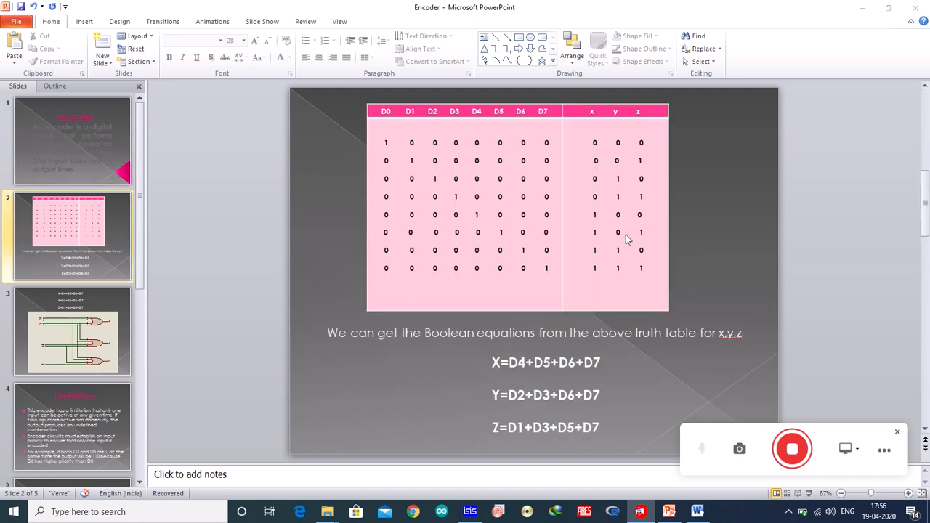
mouse_move(396, 115)
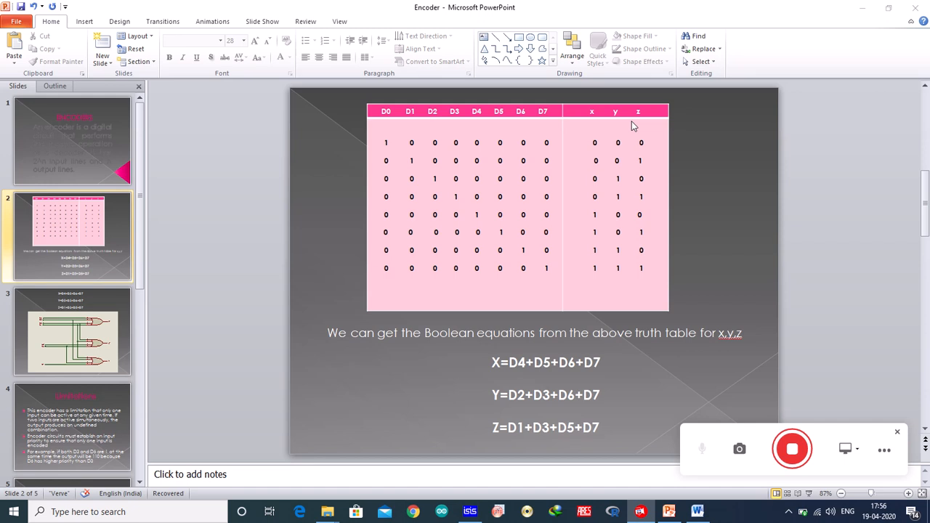
mouse_move(494, 111)
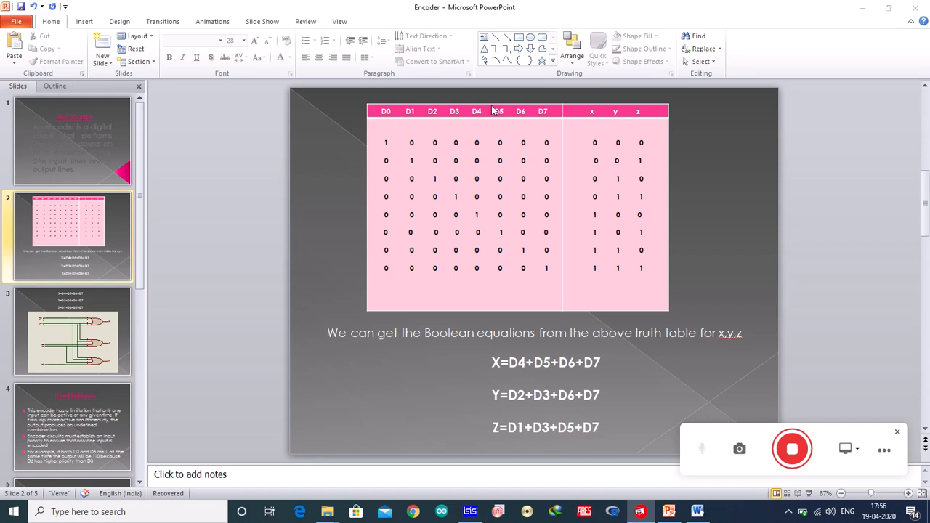
mouse_move(627, 119)
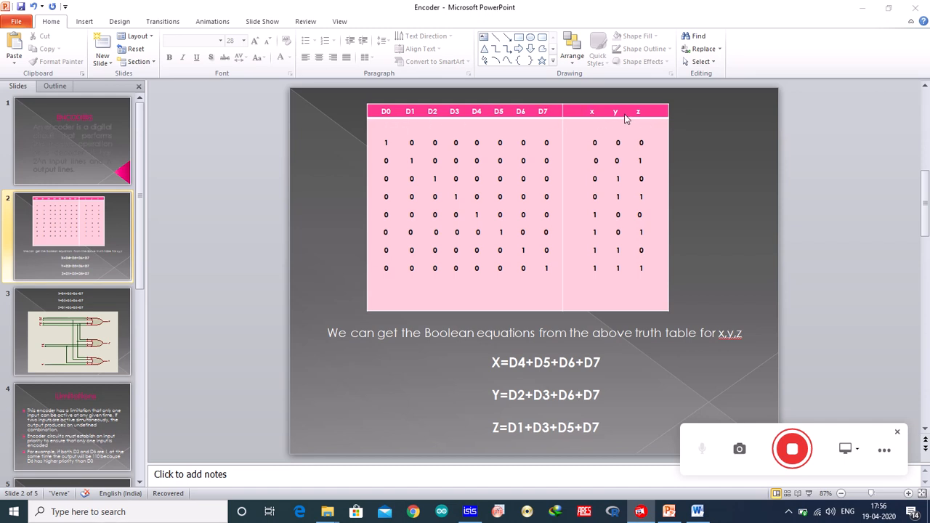
mouse_move(640, 122)
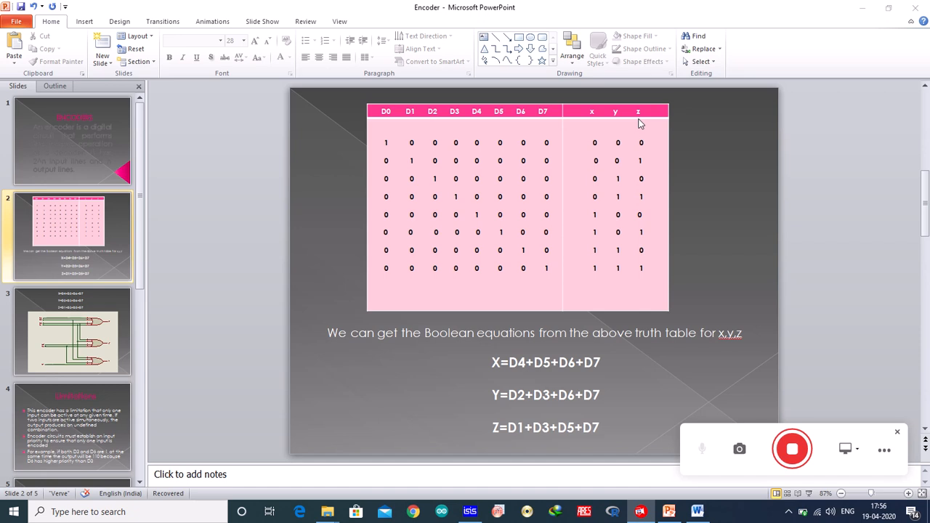
mouse_move(417, 173)
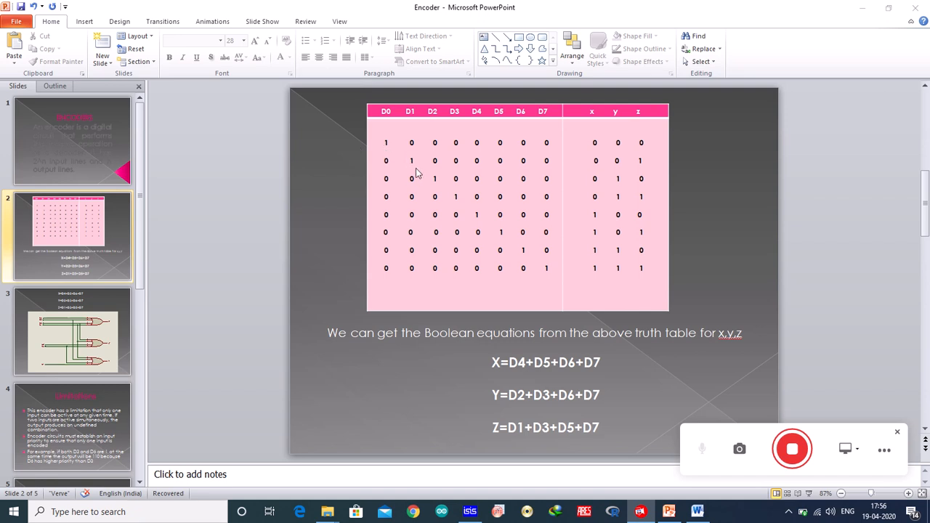
mouse_move(398, 134)
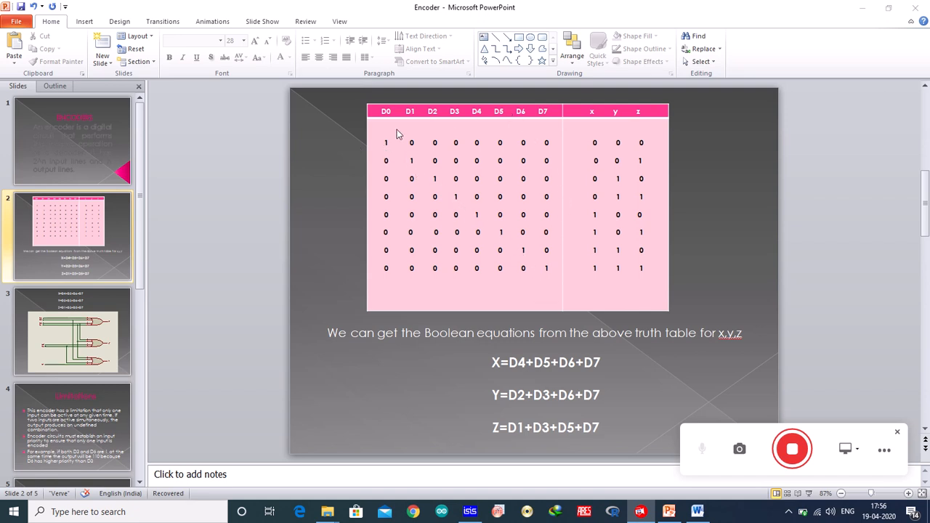
mouse_move(458, 165)
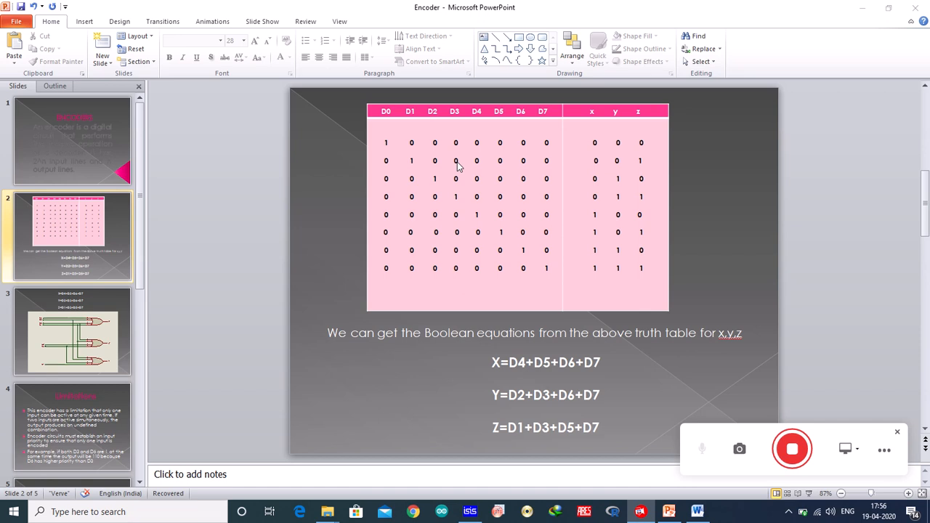
mouse_move(596, 223)
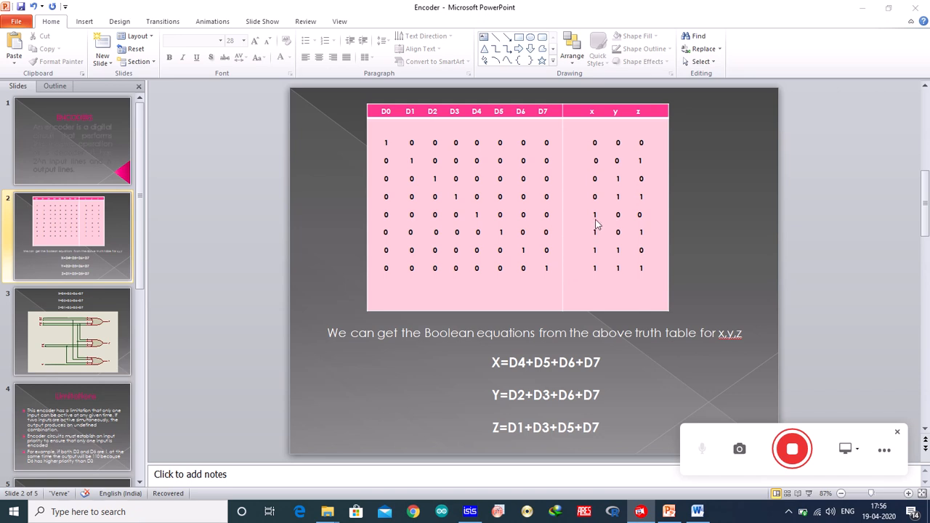
mouse_move(489, 224)
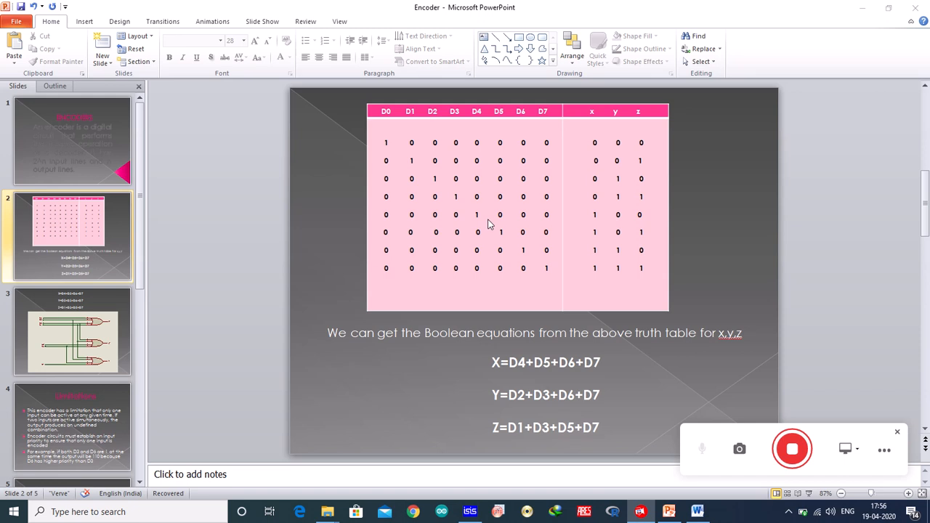
mouse_move(532, 255)
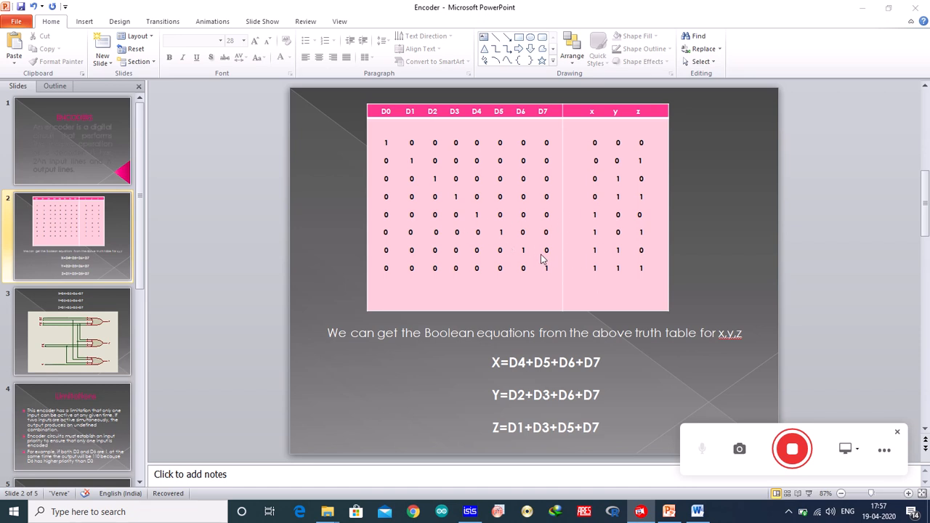
mouse_move(518, 369)
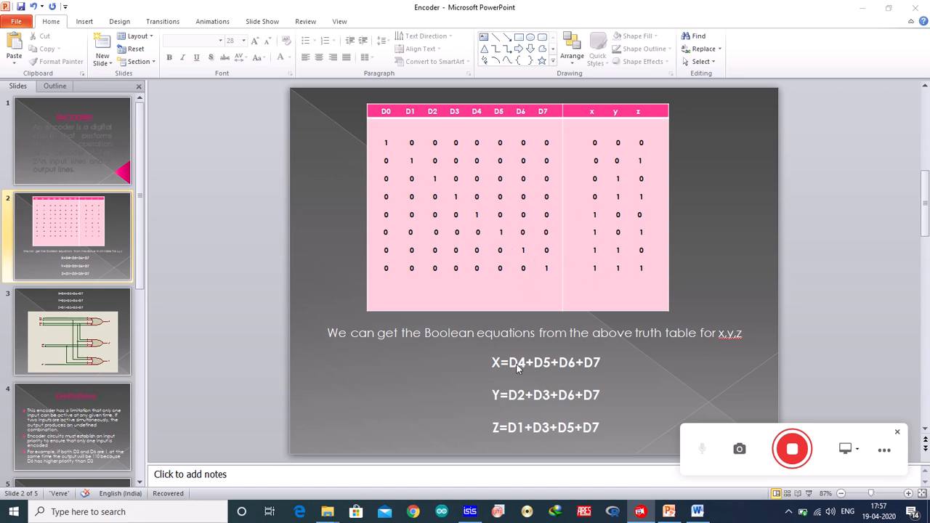
mouse_move(567, 372)
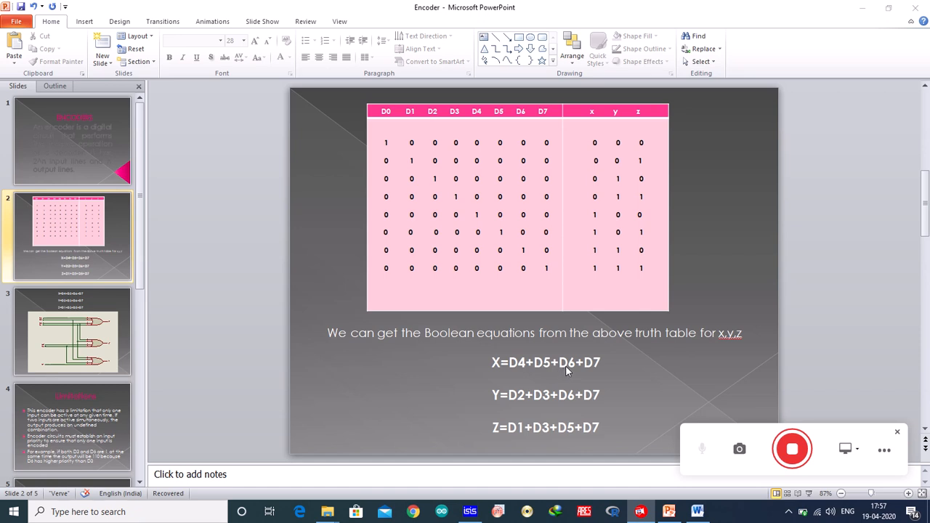
mouse_move(619, 183)
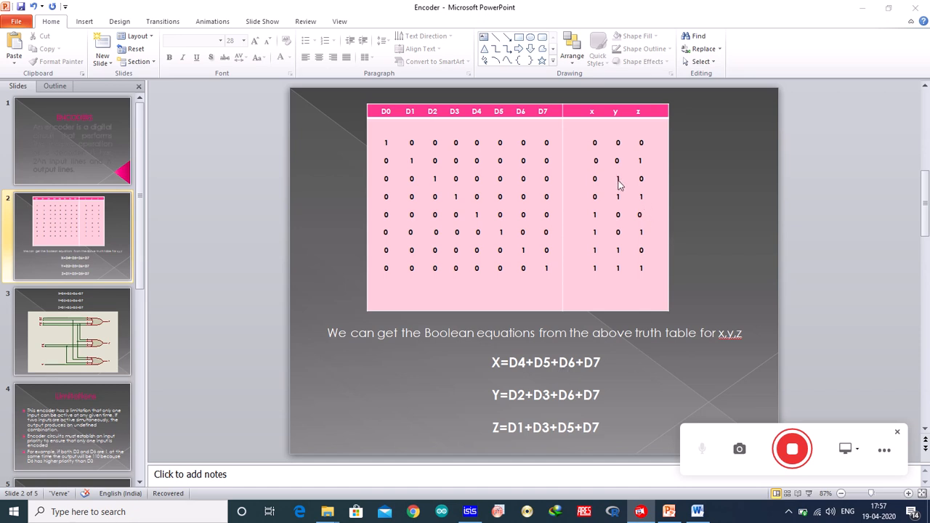
mouse_move(620, 202)
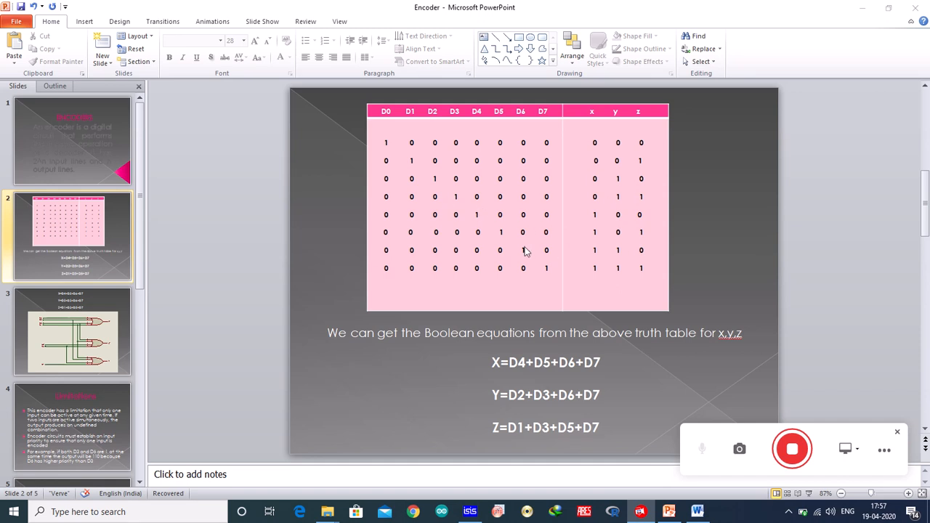
mouse_move(618, 279)
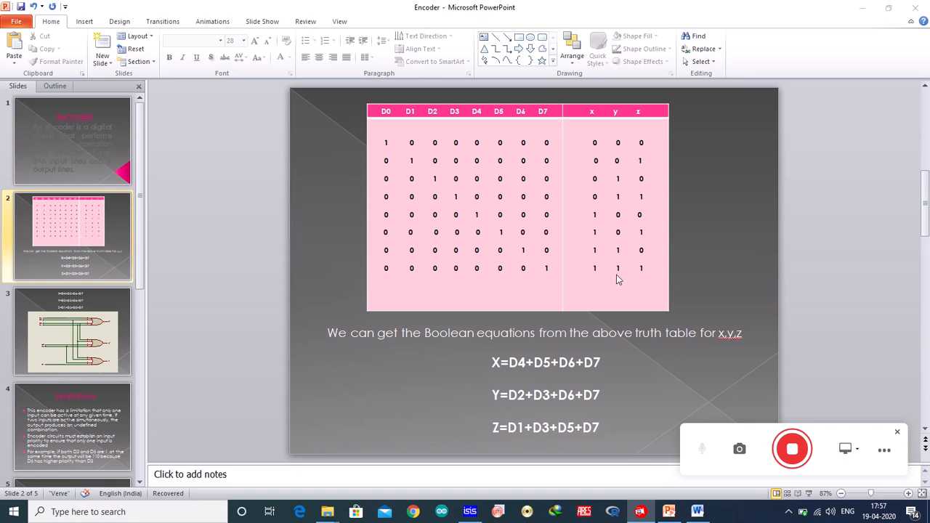
mouse_move(526, 404)
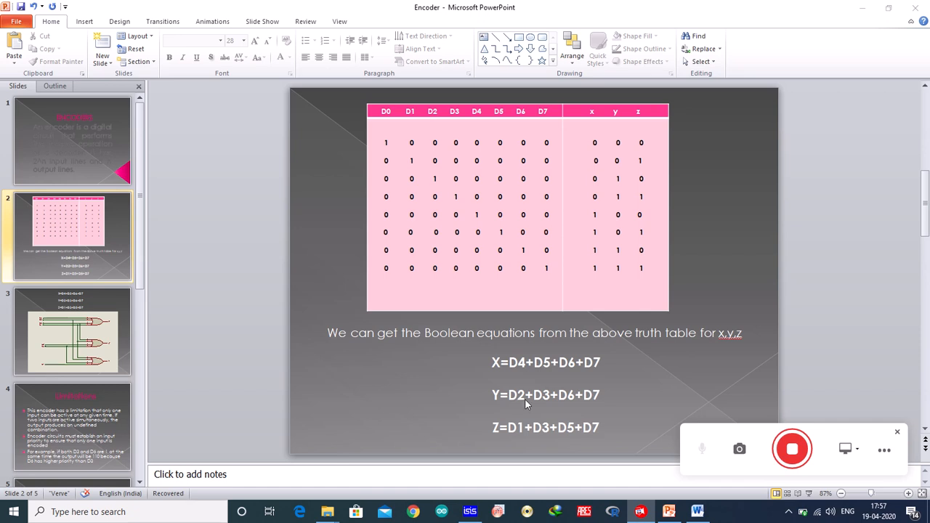
mouse_move(671, 297)
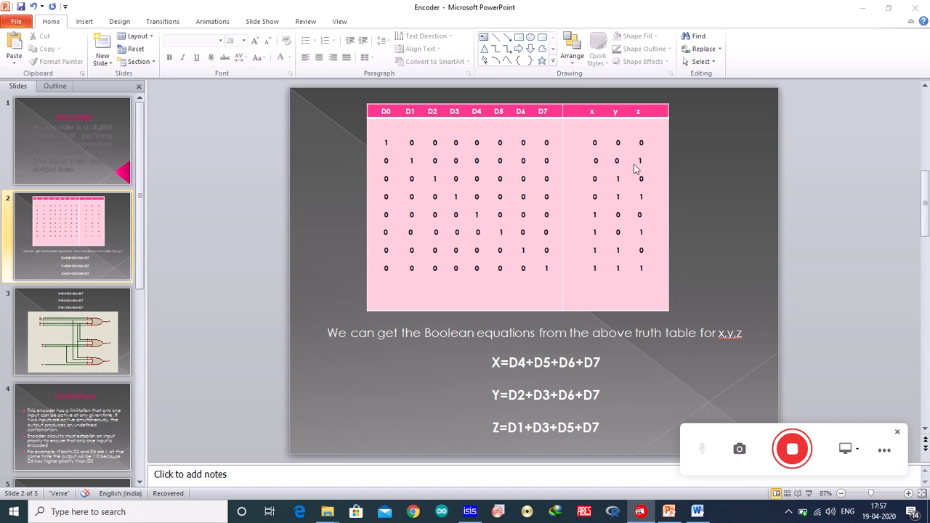
mouse_move(541, 210)
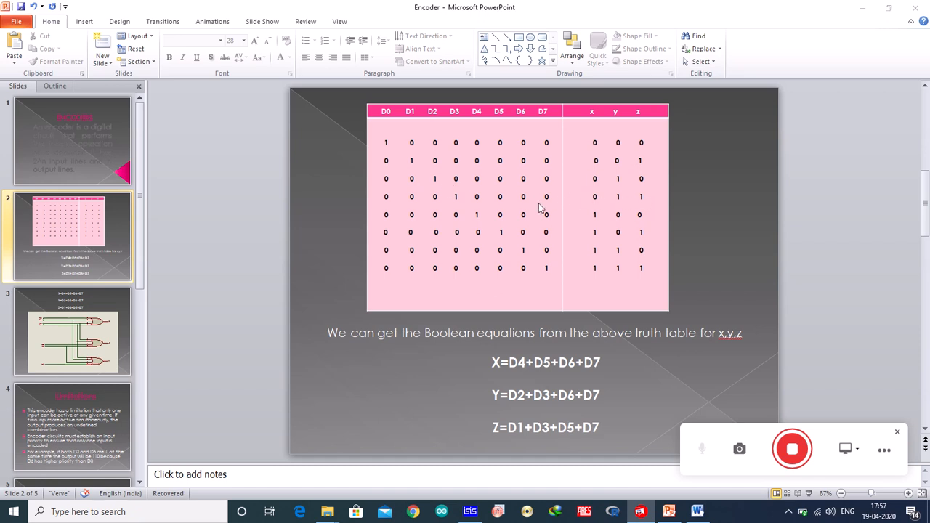
mouse_move(608, 268)
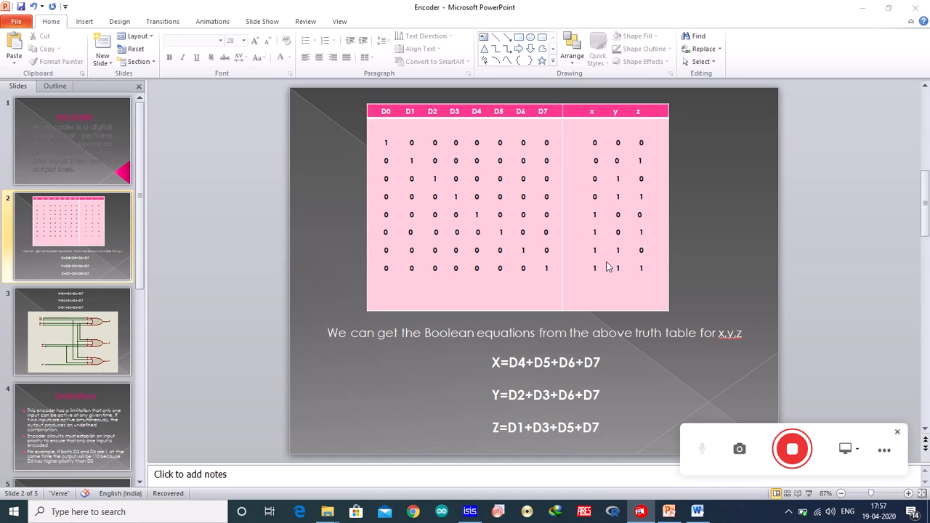
mouse_move(626, 312)
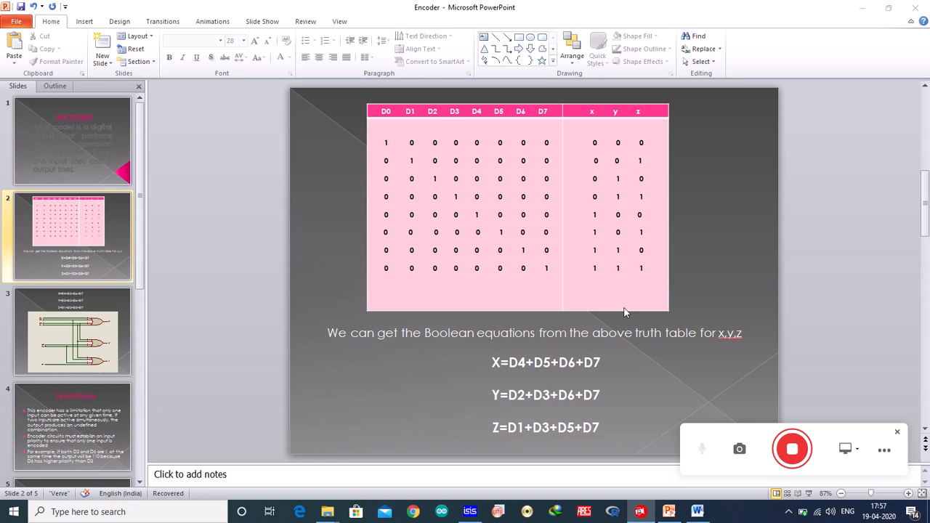
mouse_move(643, 392)
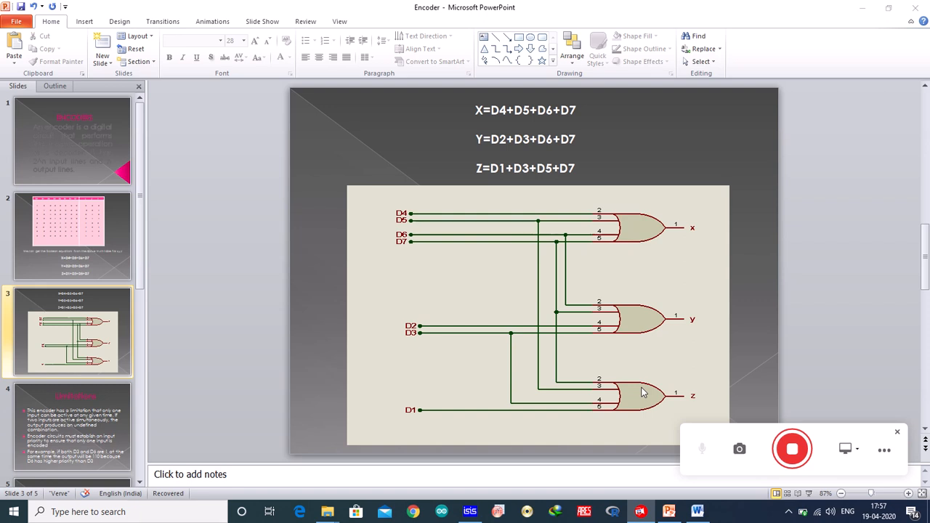
mouse_move(506, 115)
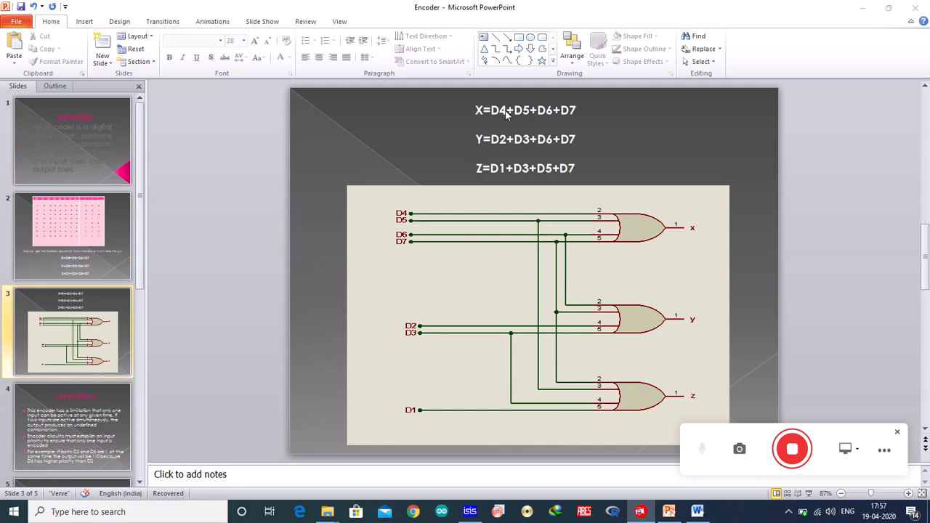
mouse_move(588, 116)
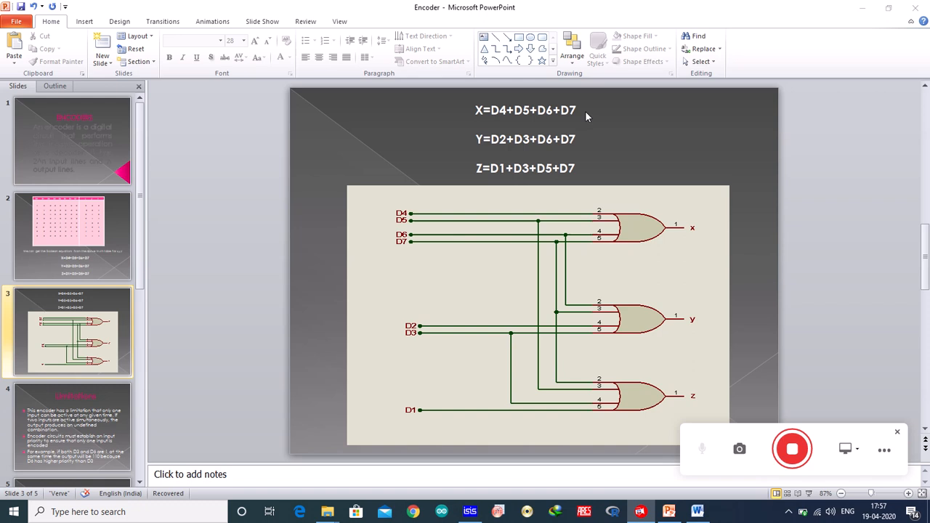
mouse_move(619, 204)
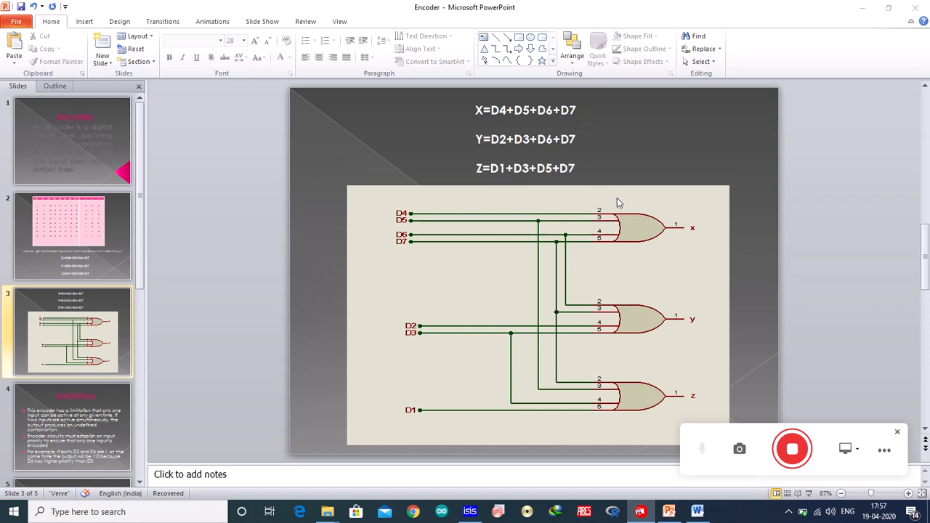
mouse_move(602, 235)
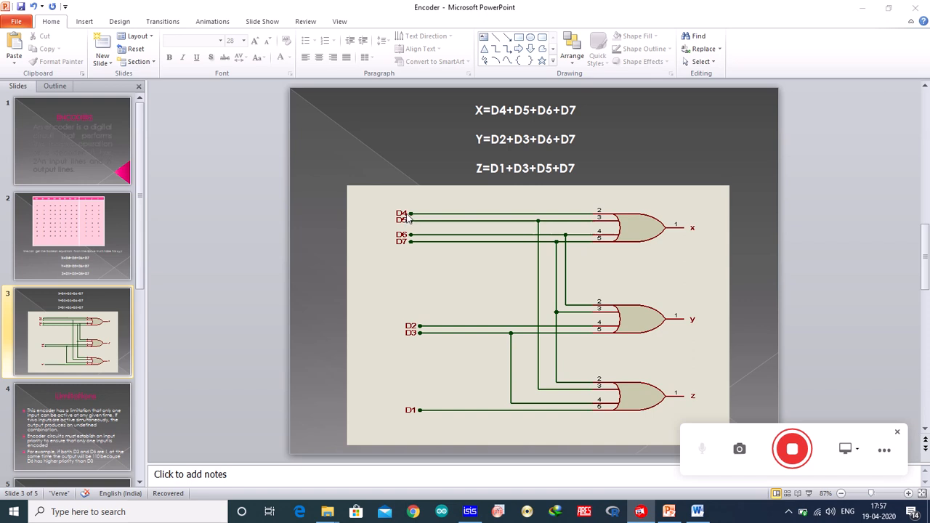
mouse_move(423, 248)
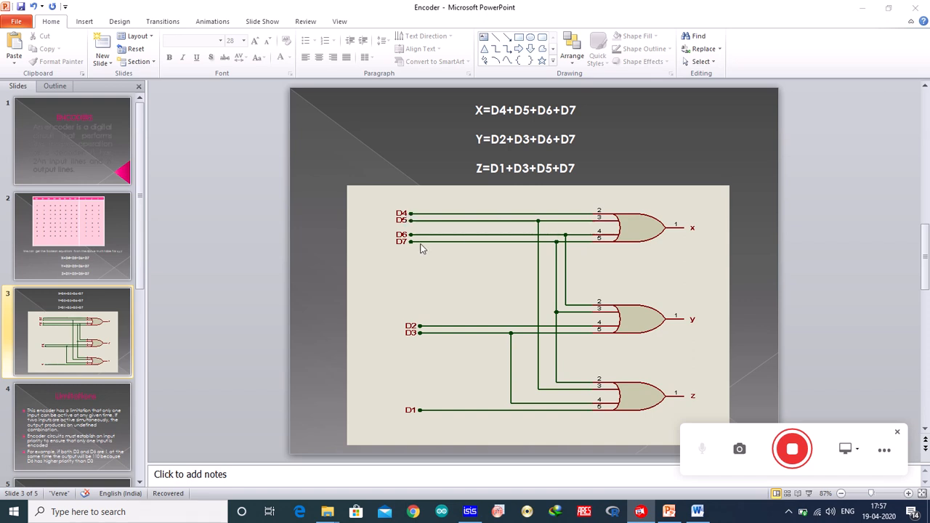
mouse_move(662, 272)
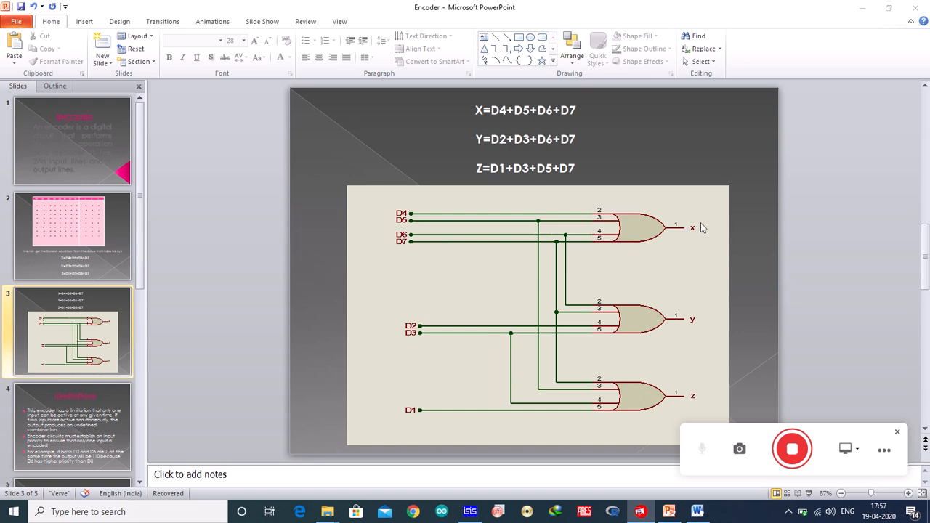
mouse_move(649, 323)
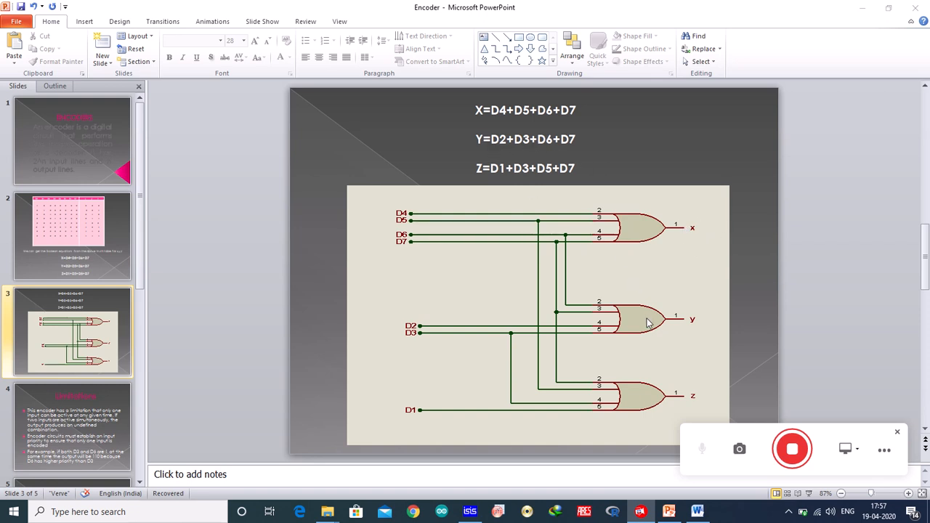
mouse_move(631, 288)
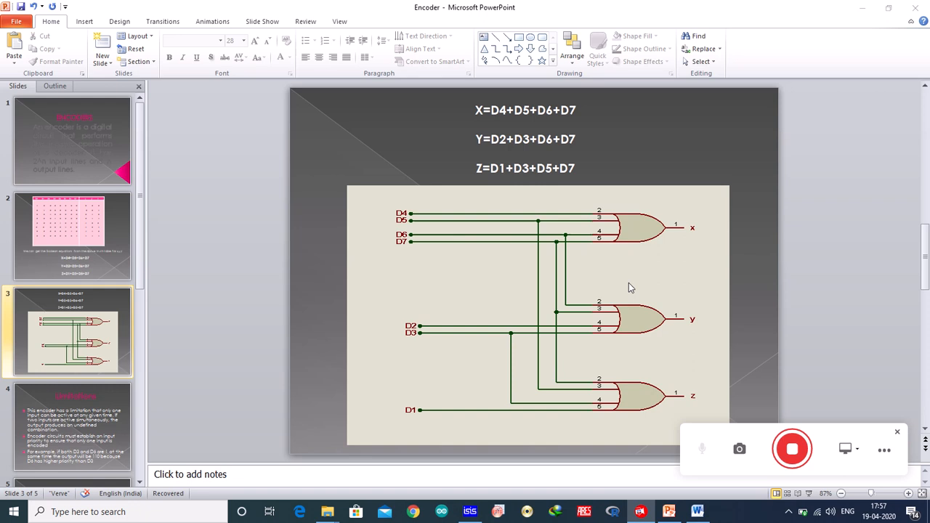
mouse_move(609, 329)
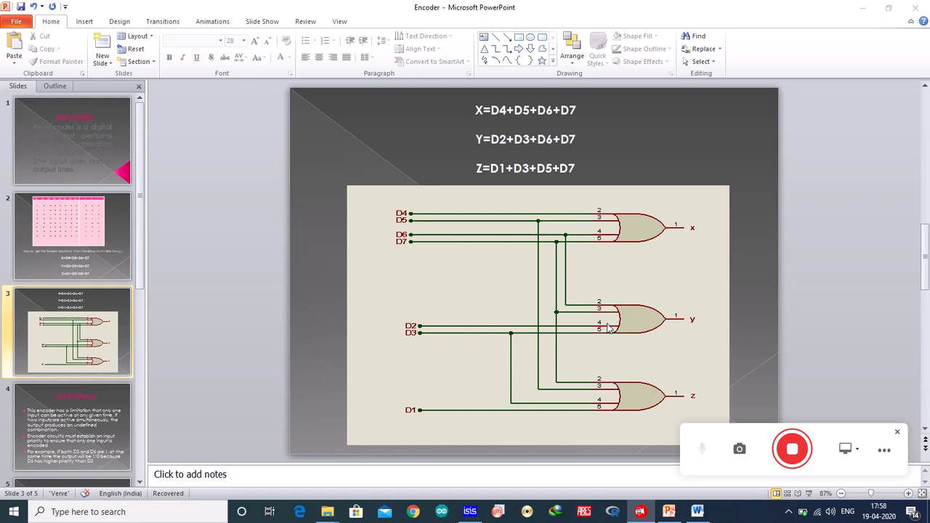
mouse_move(567, 238)
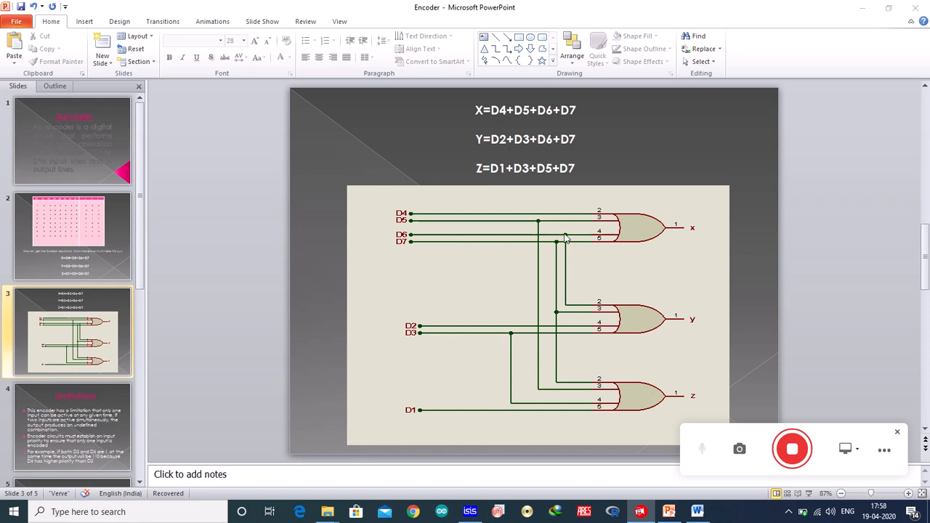
mouse_move(567, 258)
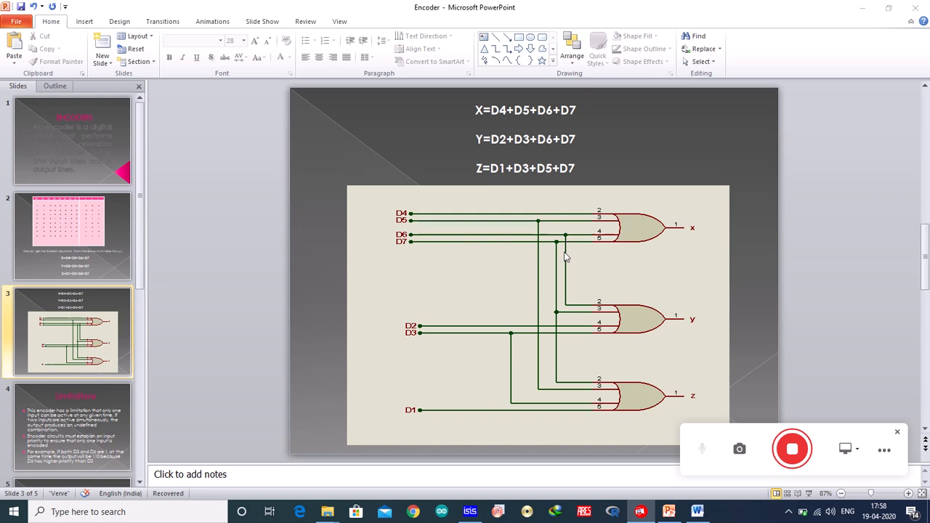
mouse_move(550, 317)
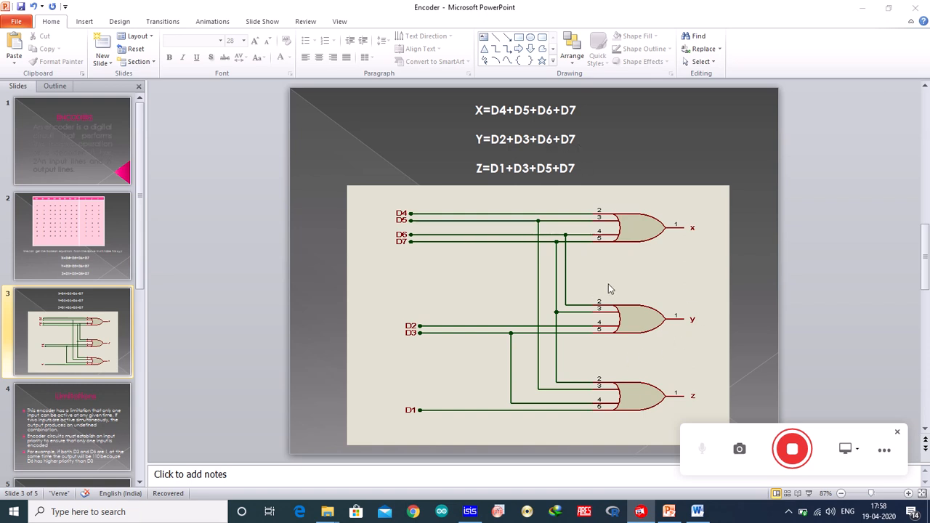
mouse_move(398, 445)
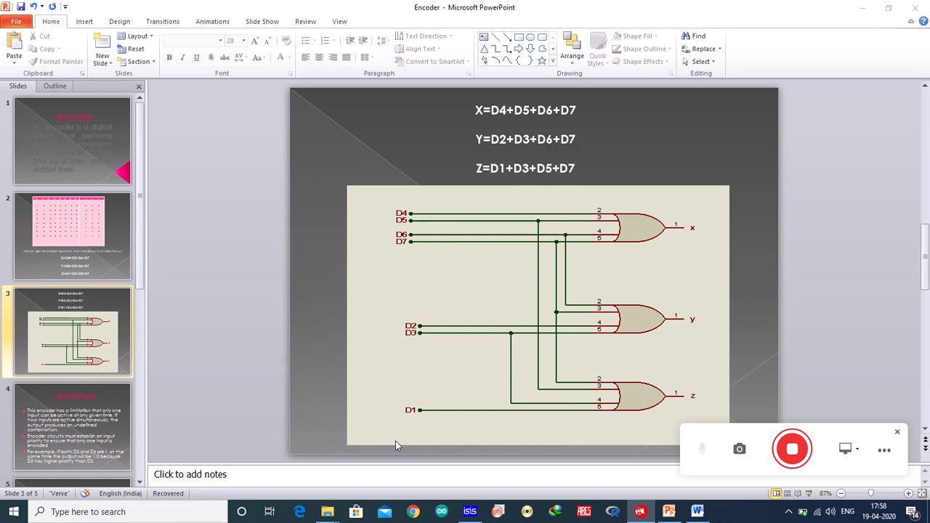
mouse_move(519, 337)
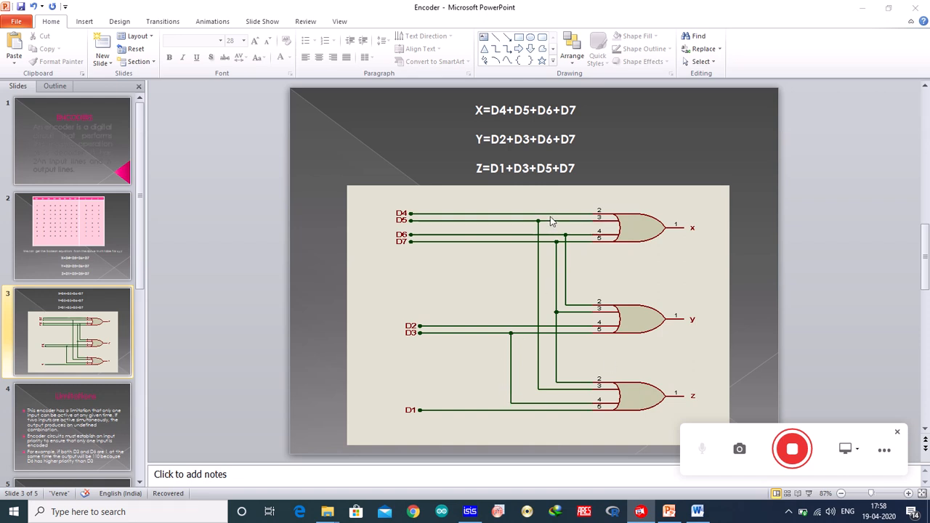
mouse_move(579, 398)
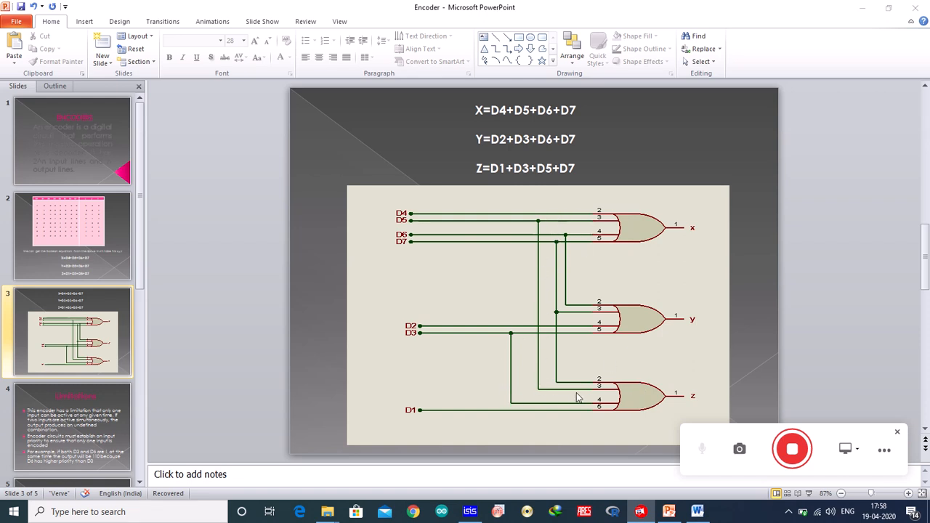
mouse_move(588, 398)
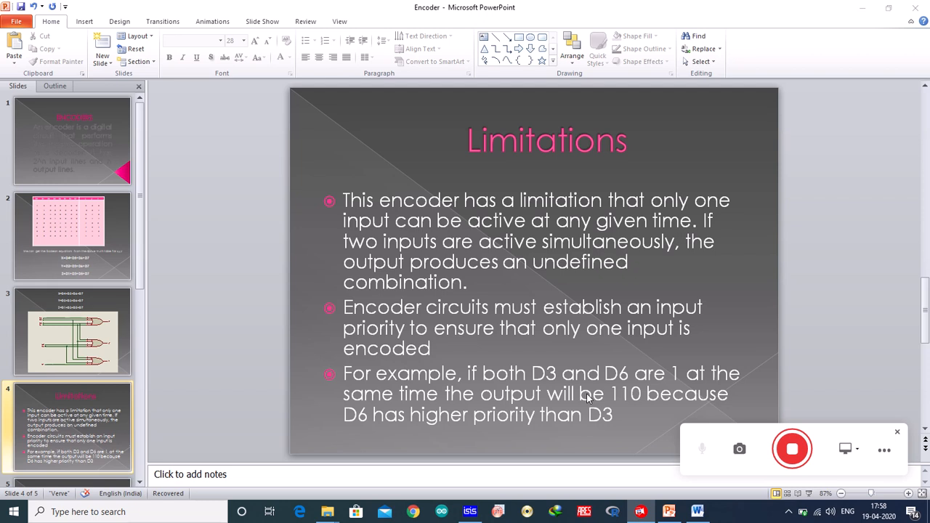
mouse_move(358, 400)
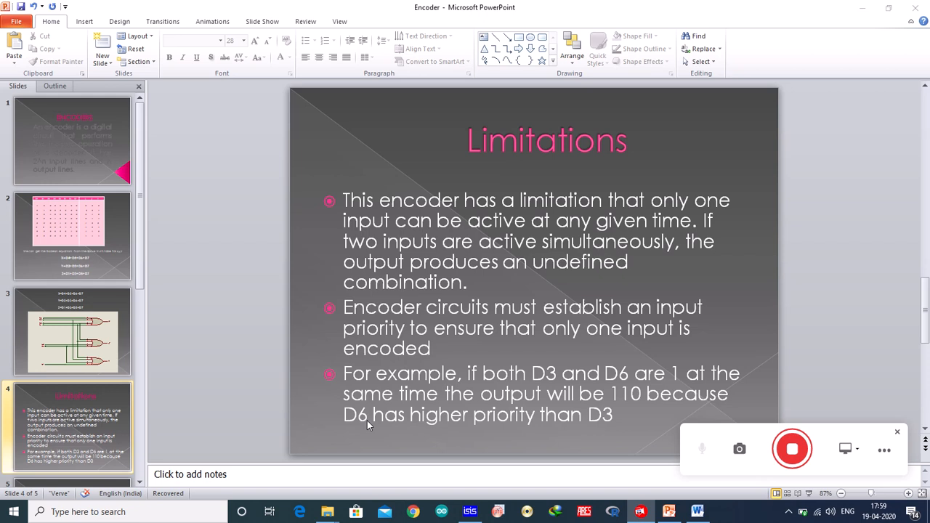
mouse_move(560, 458)
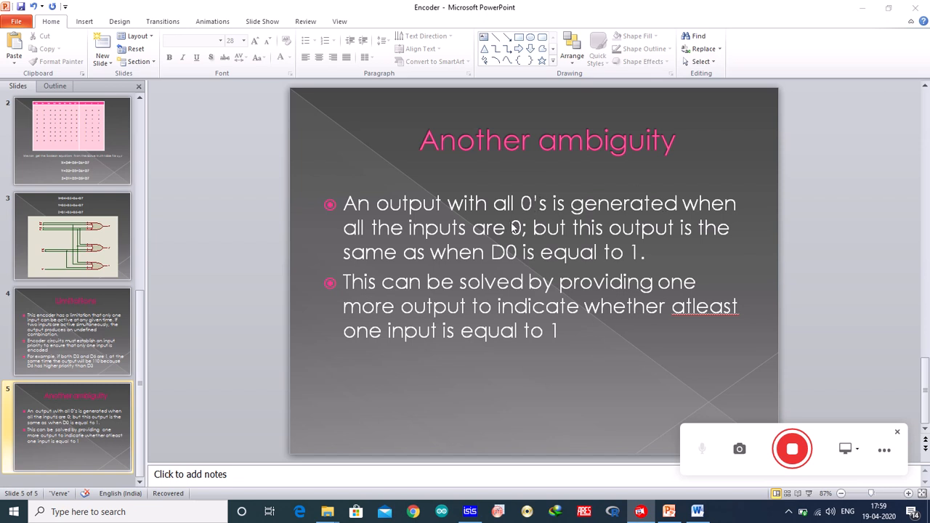
mouse_move(666, 257)
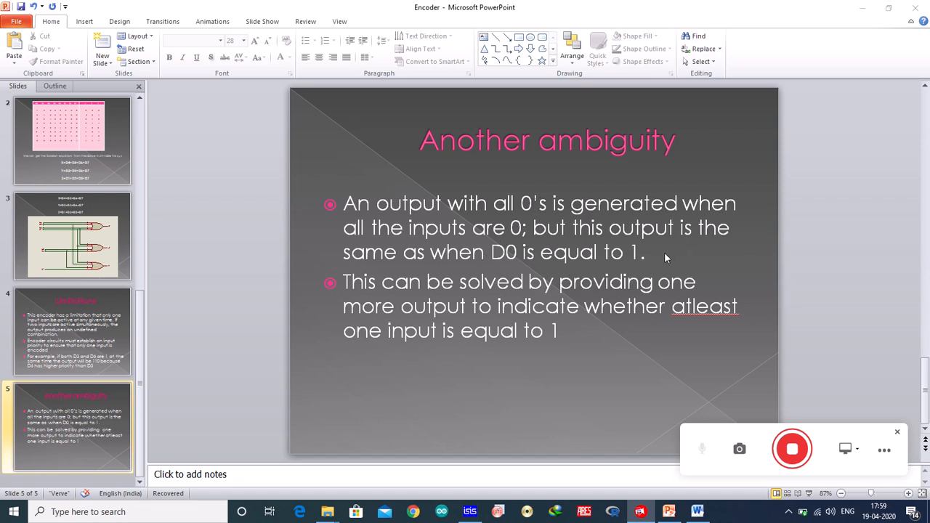